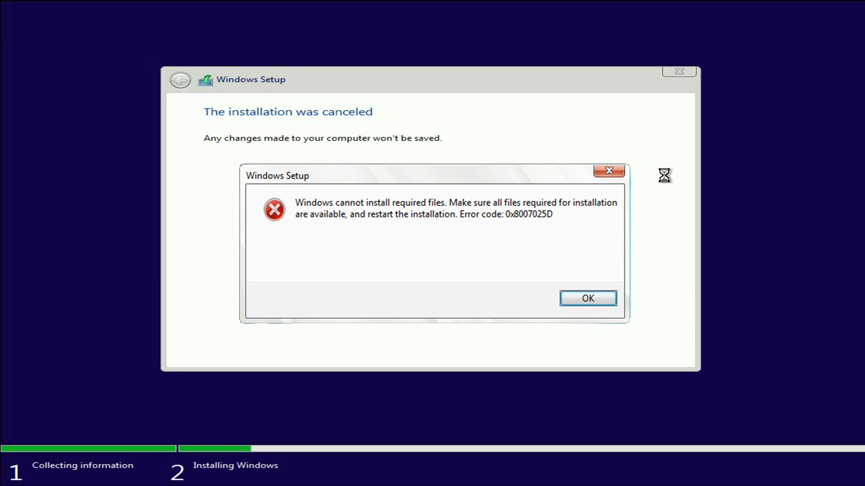
Dismiss the 0x8007025D installation error and choose 'Repair your computer'.
left_click(588, 299)
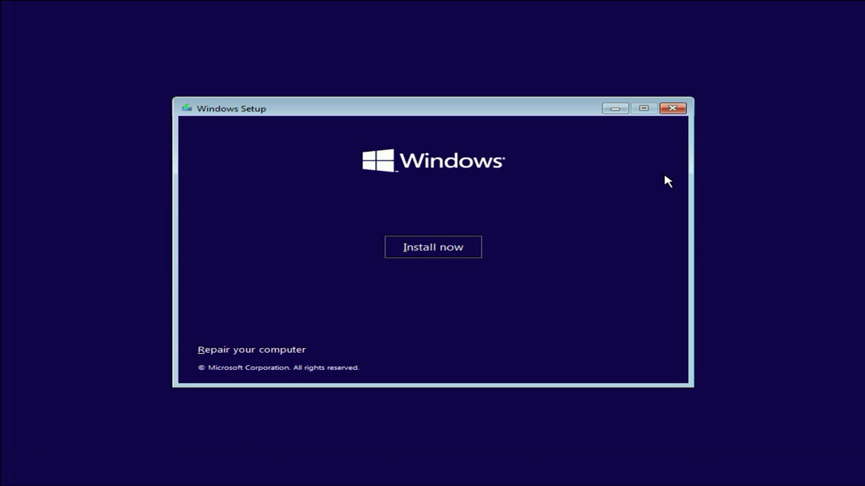
mouse_move(516, 126)
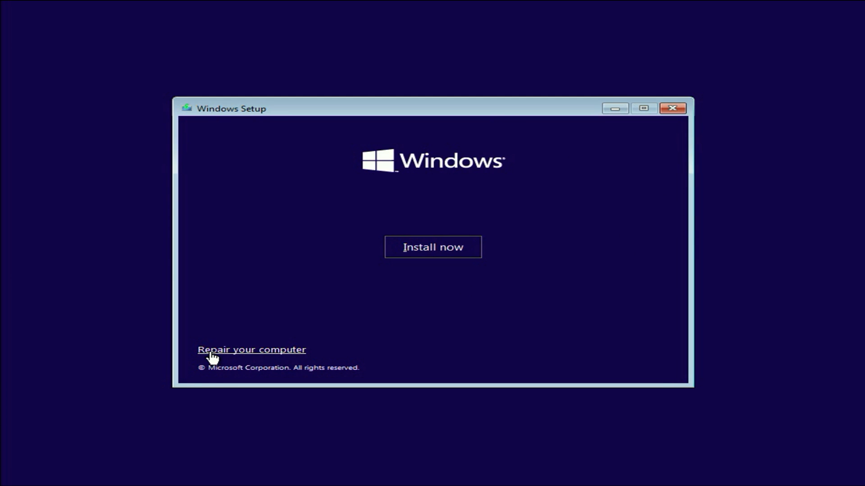
left_click(251, 350)
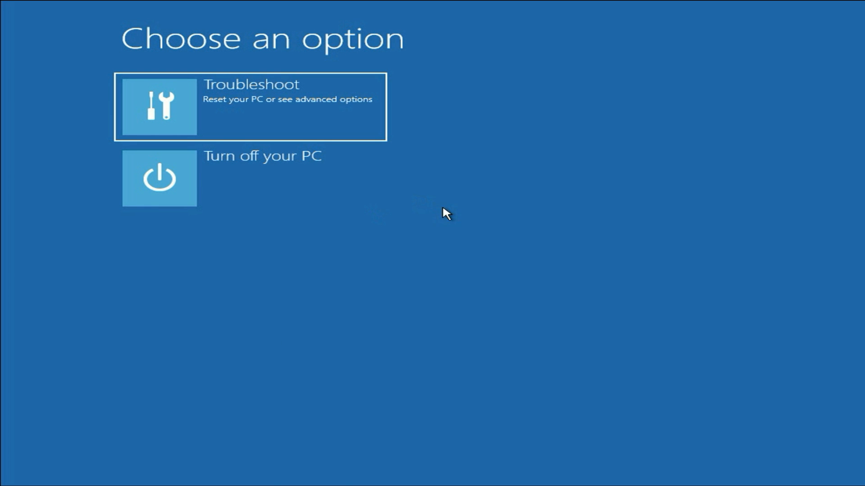
mouse_move(443, 242)
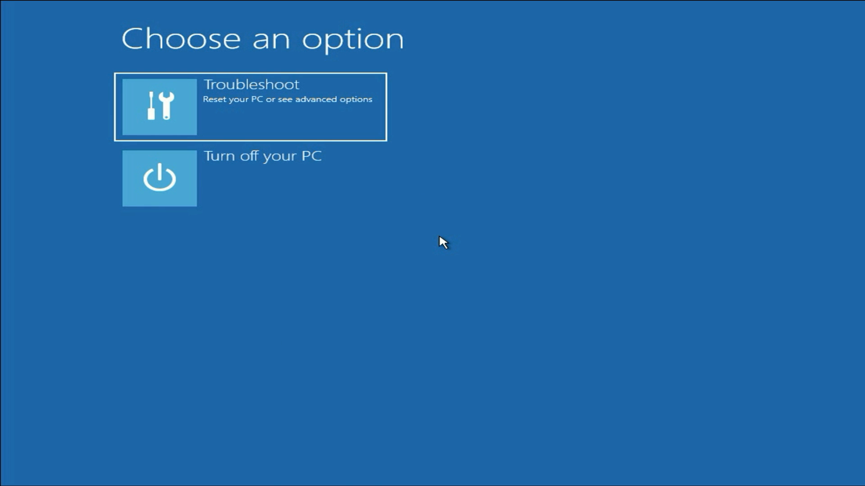
From Troubleshoot's Command Prompt, start diskpart and begin entering 'list disk'.
left_click(251, 106)
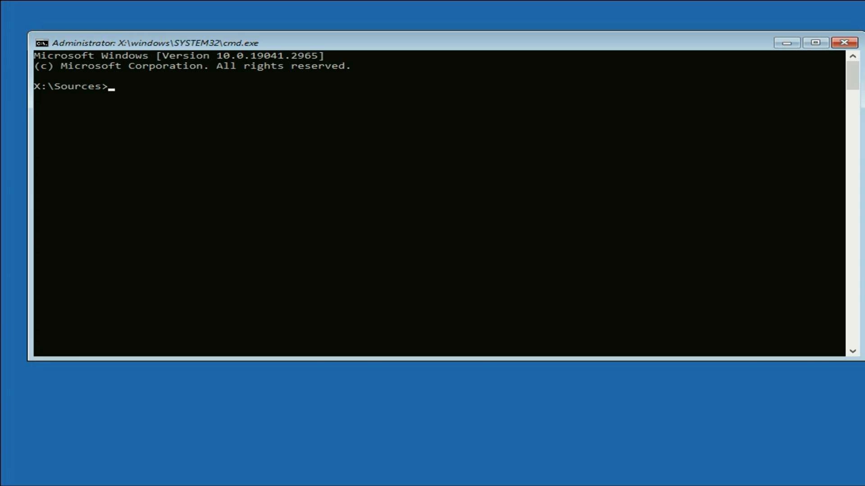
mouse_move(302, 176)
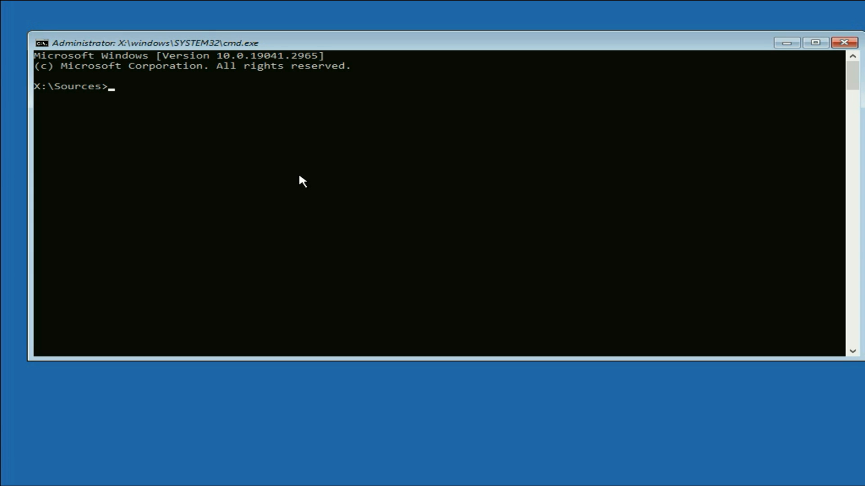
type("diskpart")
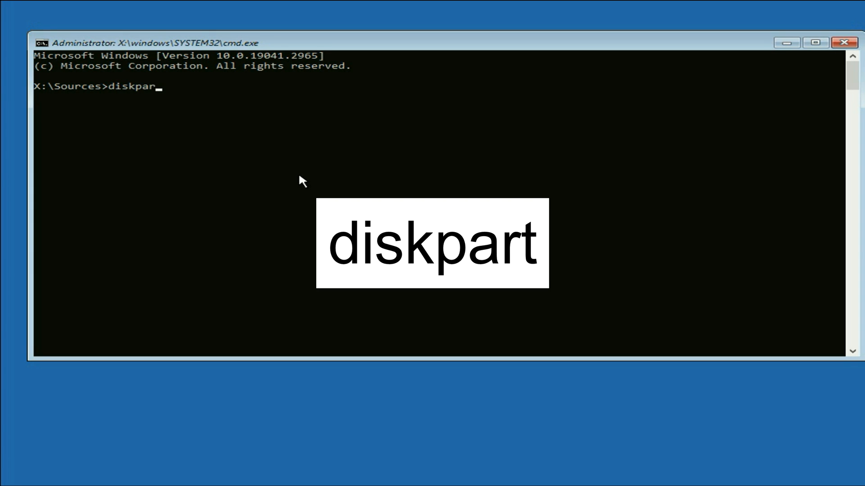
key("Return")
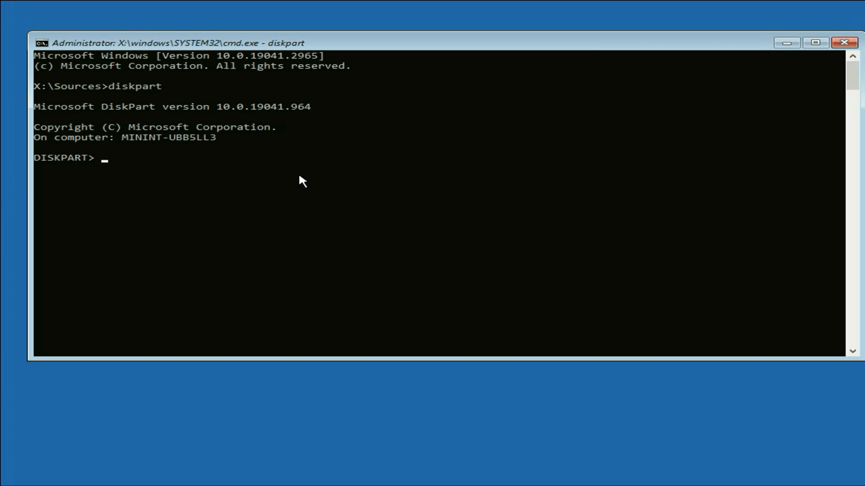
type("list di")
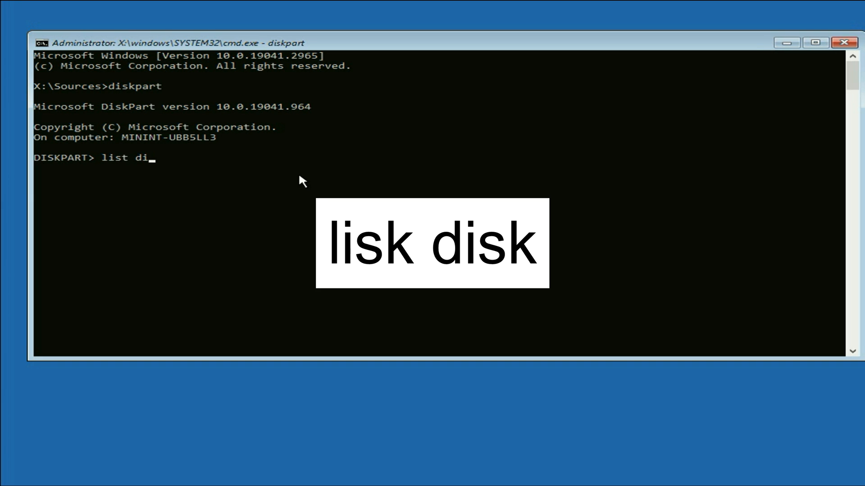
Run 'list disk' to show the 120 GB GPT Disk 0 and 7633 MB Disk 1.
key("Return")
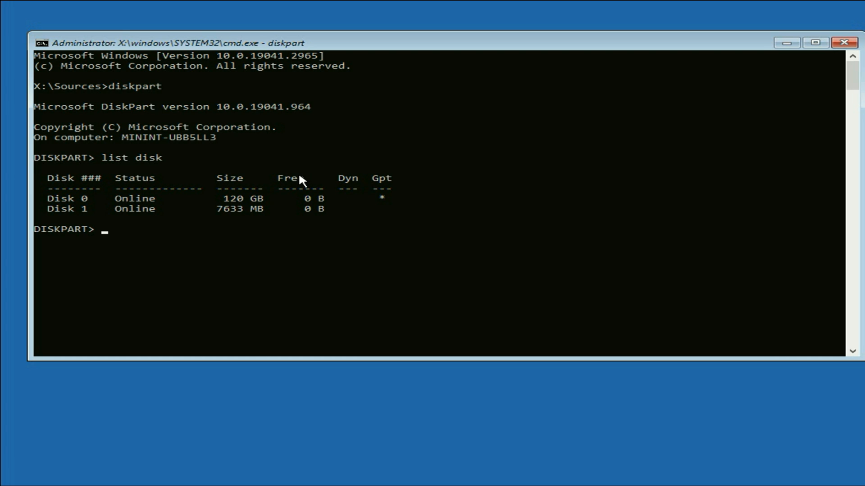
mouse_move(234, 218)
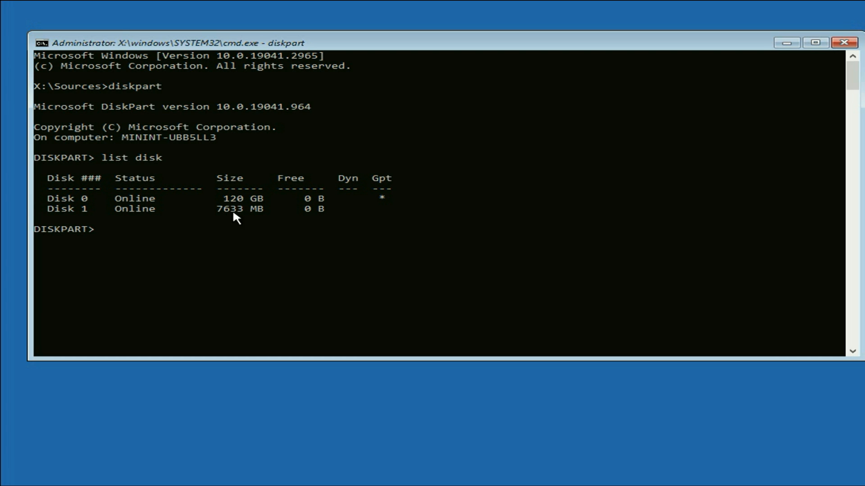
mouse_move(59, 204)
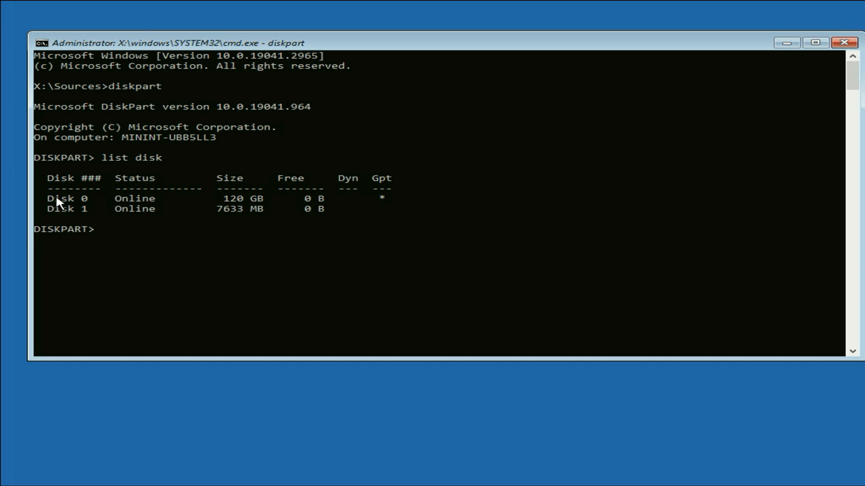
mouse_move(86, 204)
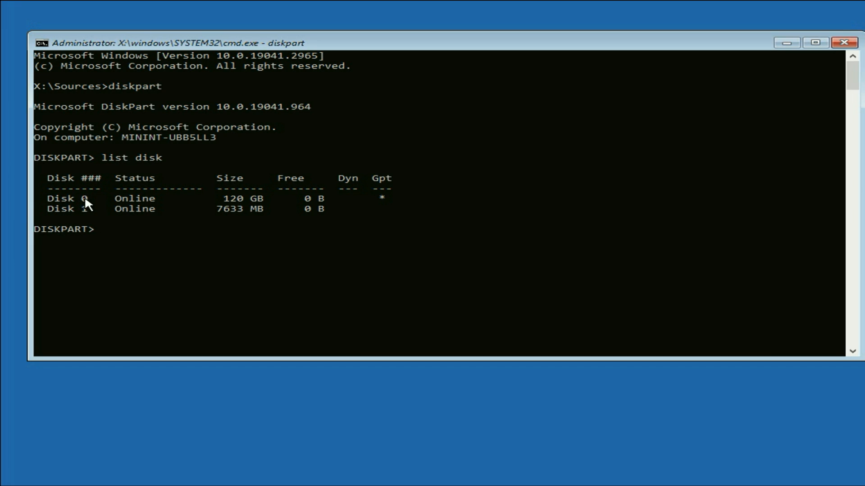
mouse_move(241, 204)
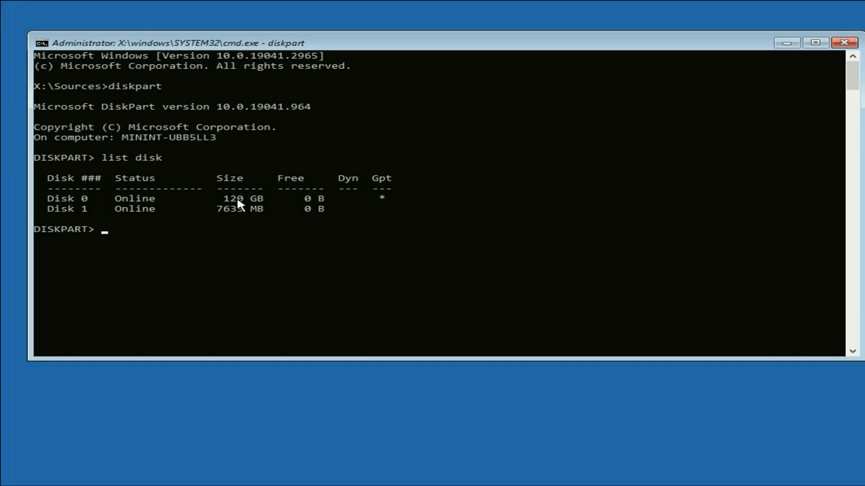
mouse_move(79, 221)
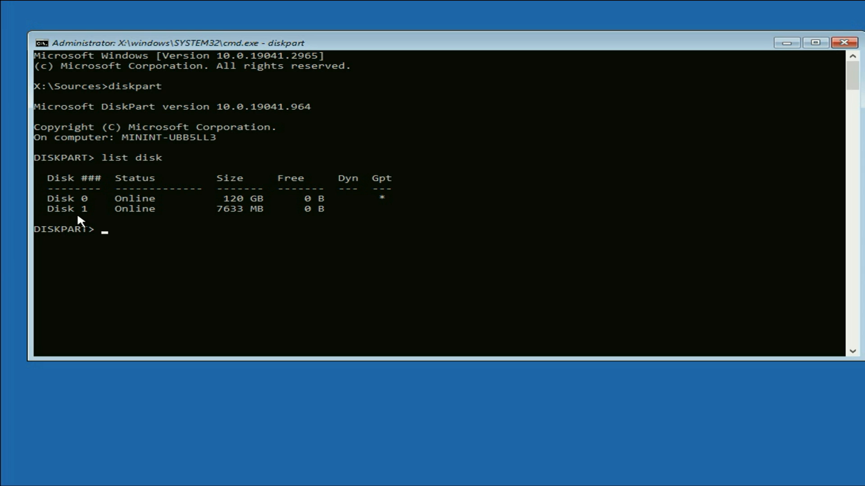
mouse_move(237, 215)
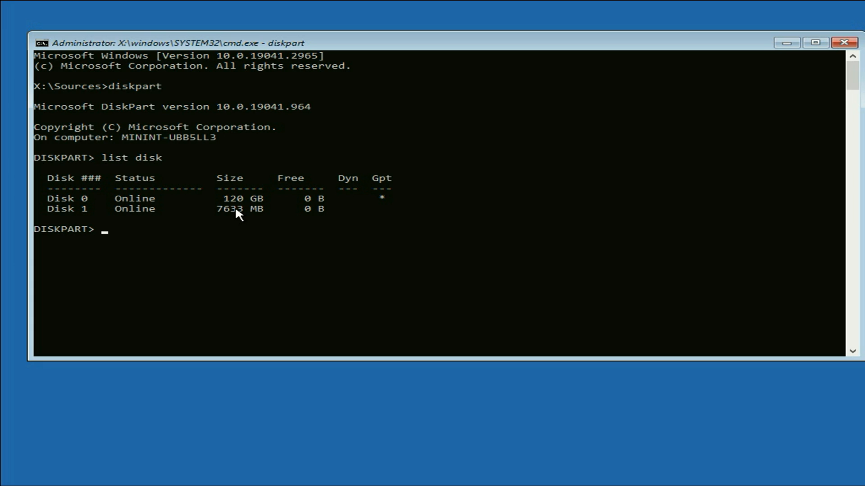
mouse_move(172, 197)
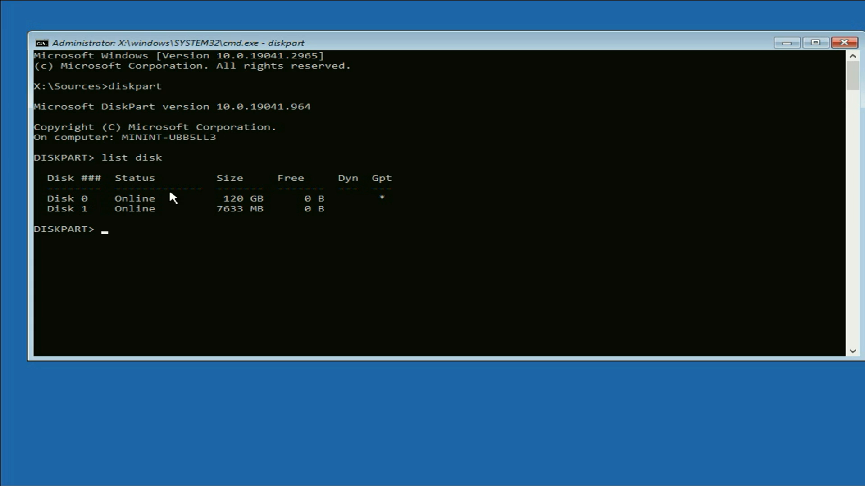
mouse_move(237, 203)
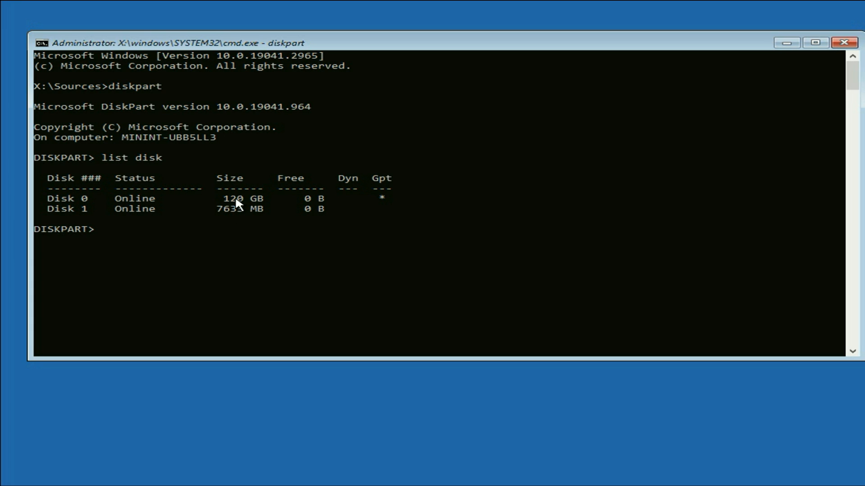
mouse_move(106, 262)
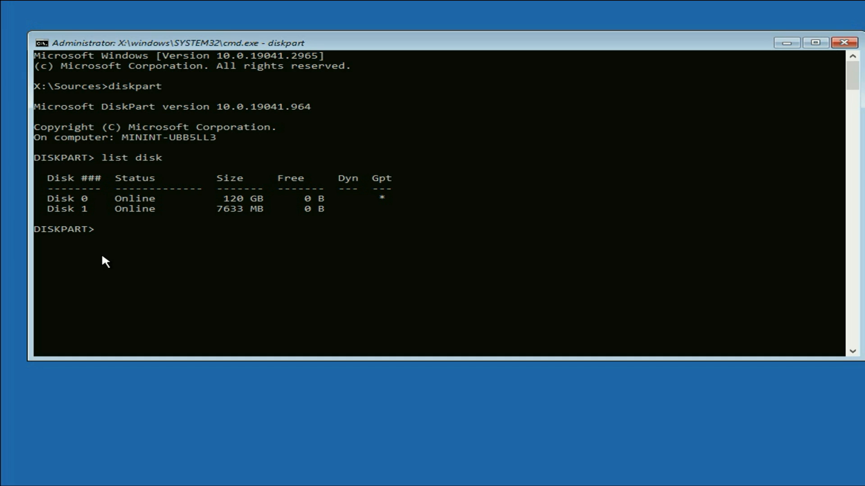
Run 'select disk 0' to select the 120 GB drive.
type("sel")
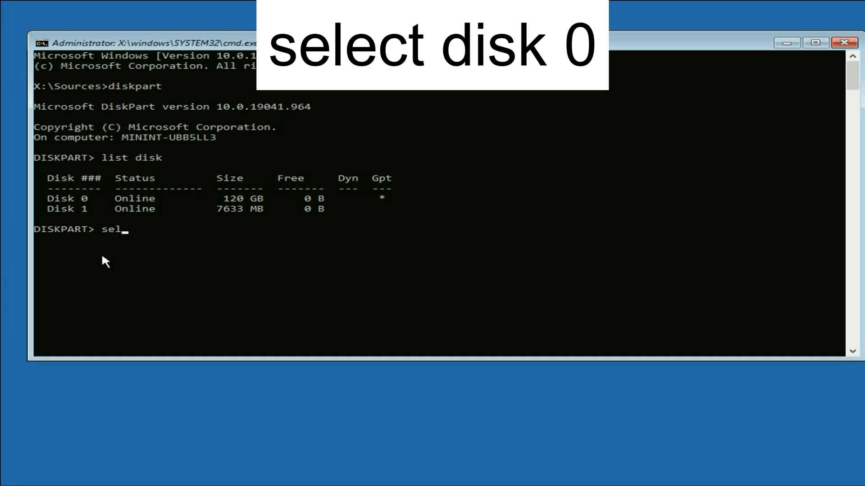
type("ect")
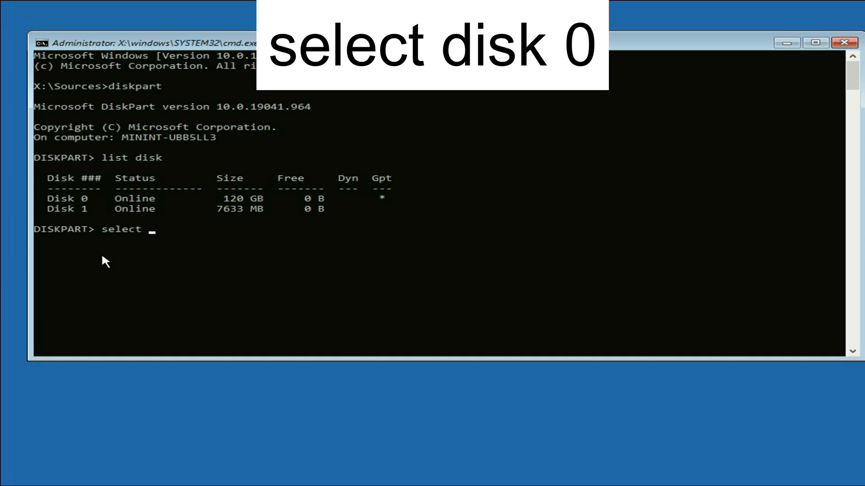
type("disk")
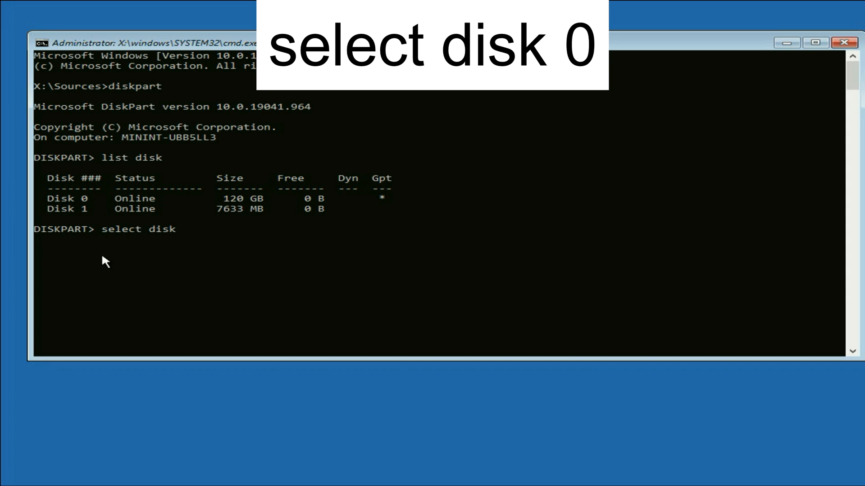
mouse_move(146, 236)
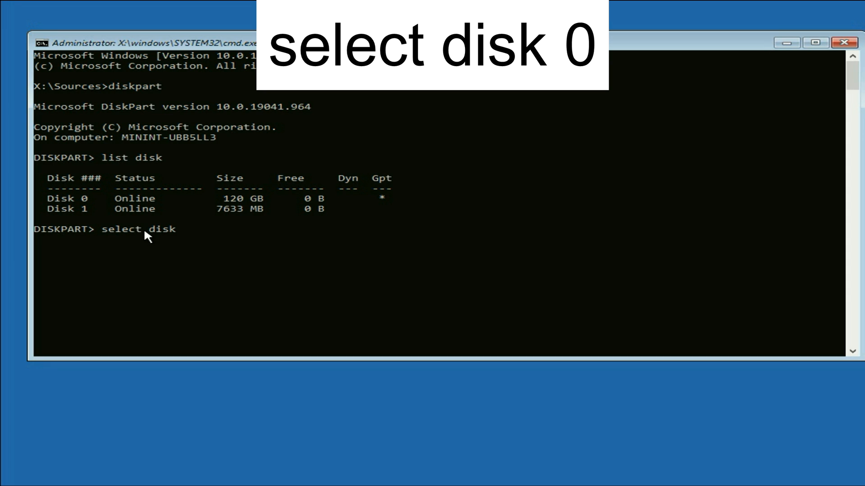
mouse_move(74, 216)
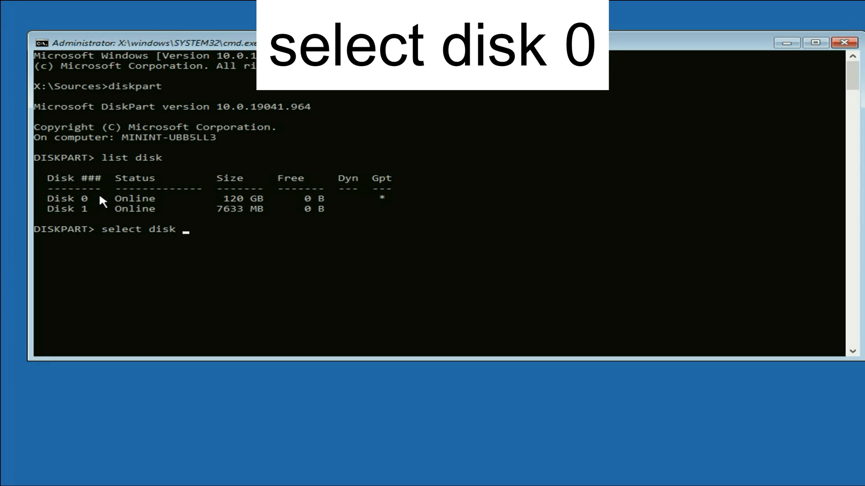
mouse_move(249, 204)
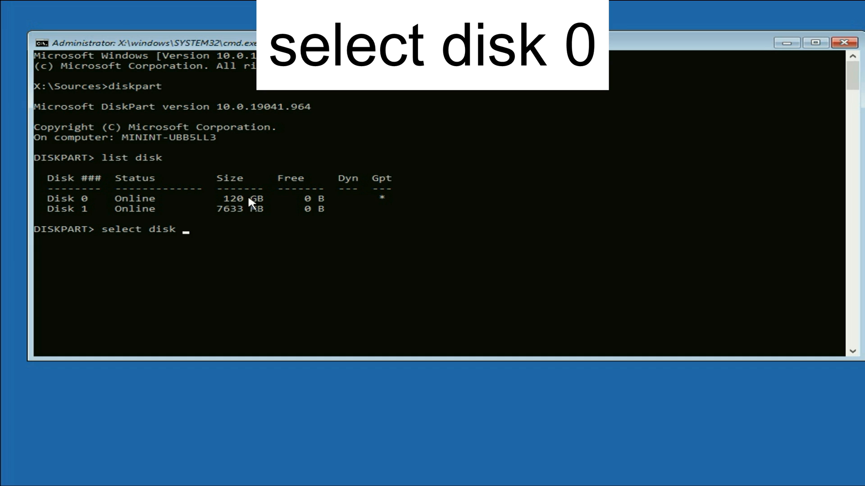
mouse_move(201, 240)
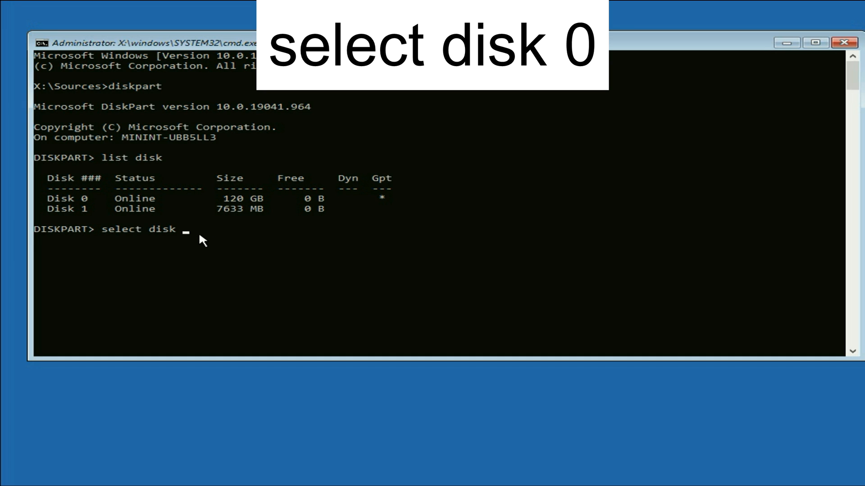
type("0")
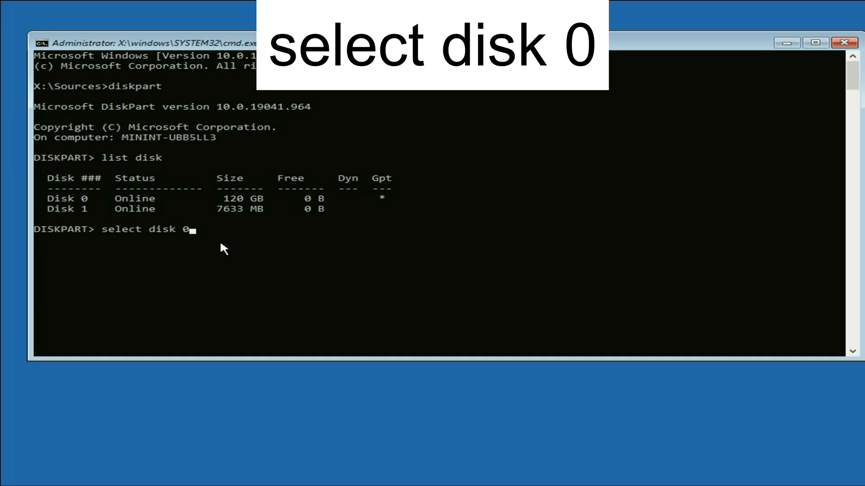
mouse_move(131, 244)
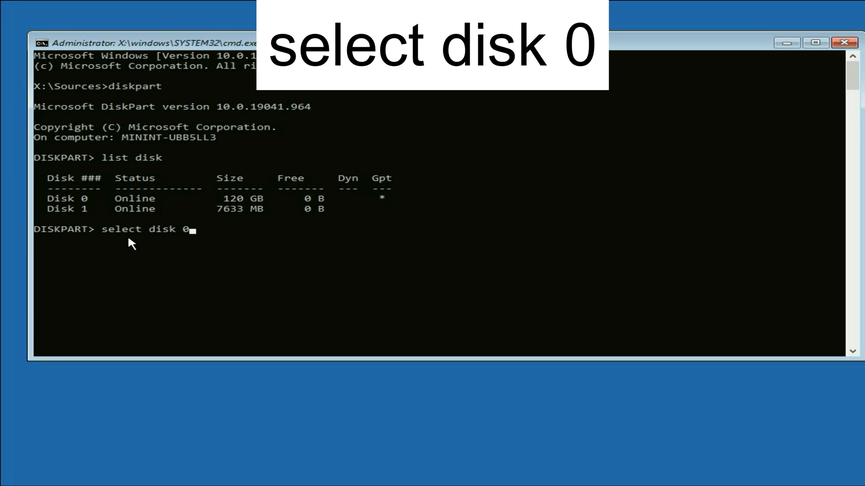
mouse_move(172, 238)
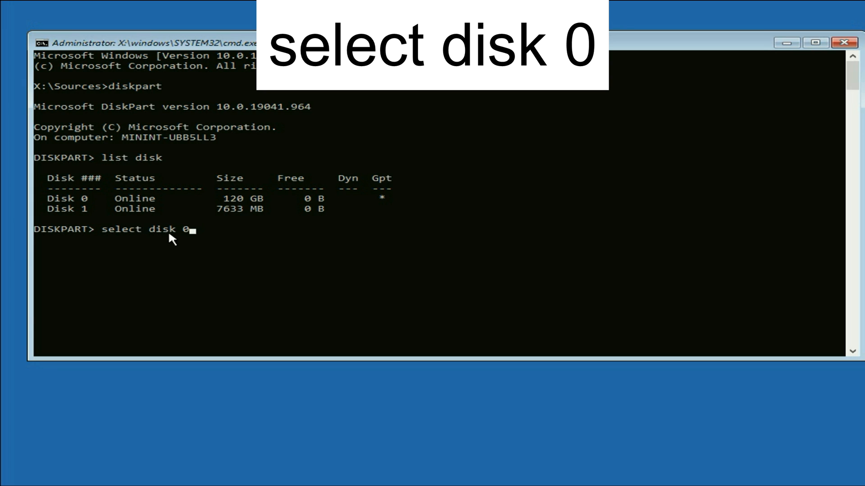
mouse_move(191, 229)
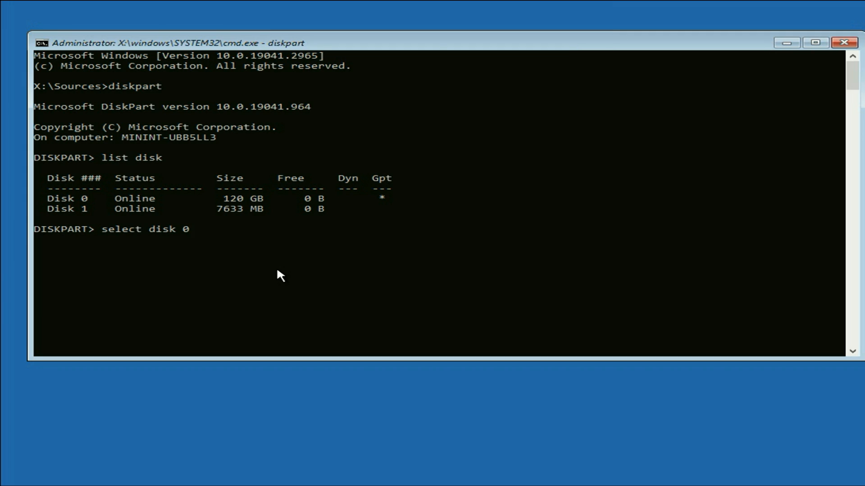
key("Return")
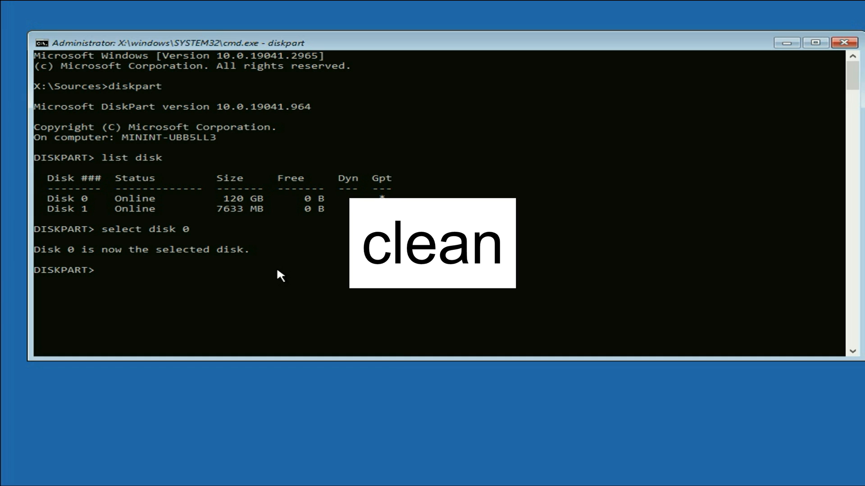
Run 'clean' to wipe all partitions from Disk 0.
type("clean")
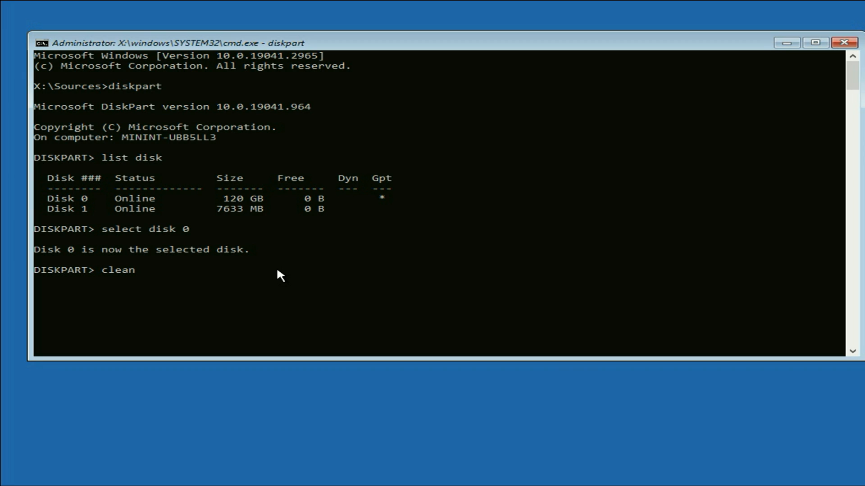
key("Return")
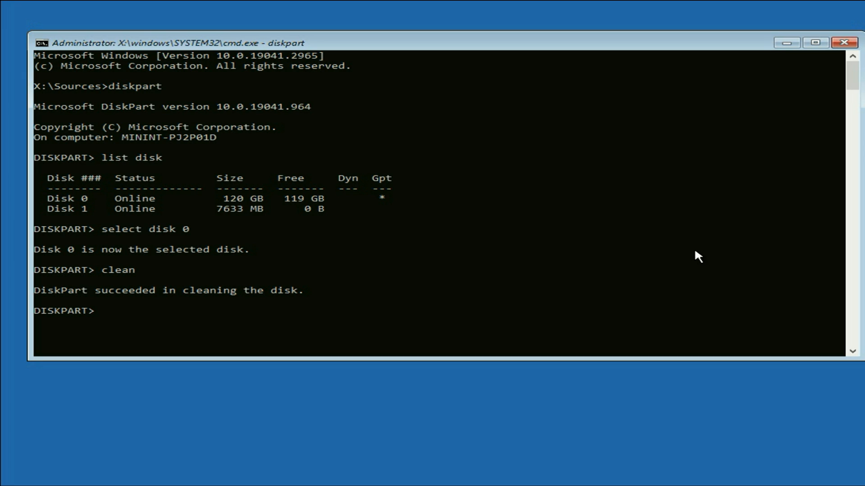
mouse_move(92, 296)
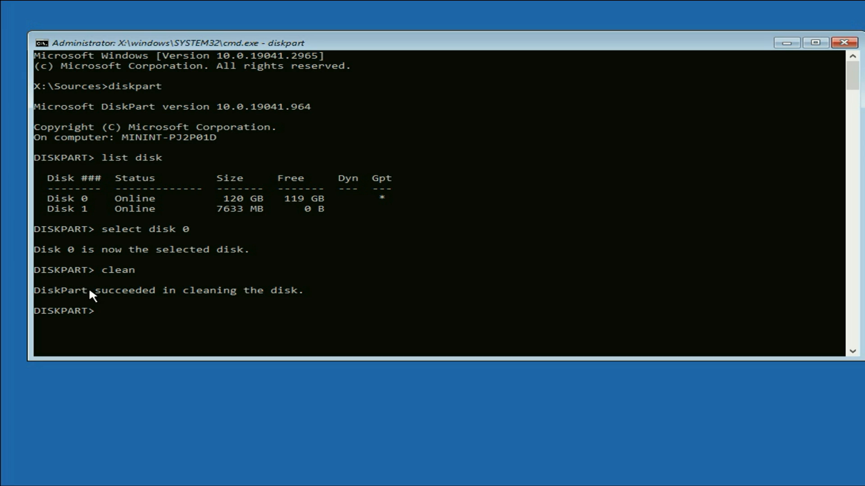
mouse_move(245, 298)
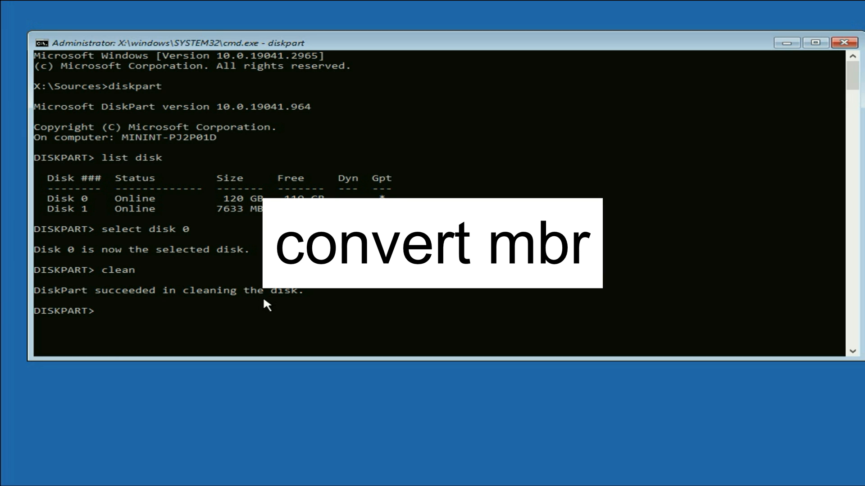
Run 'convert mbr' to convert Disk 0 to MBR.
type("convert m")
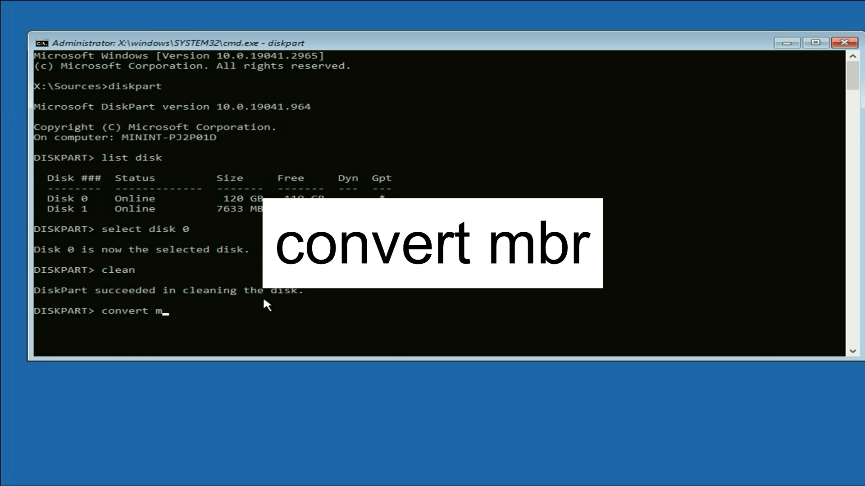
type("br")
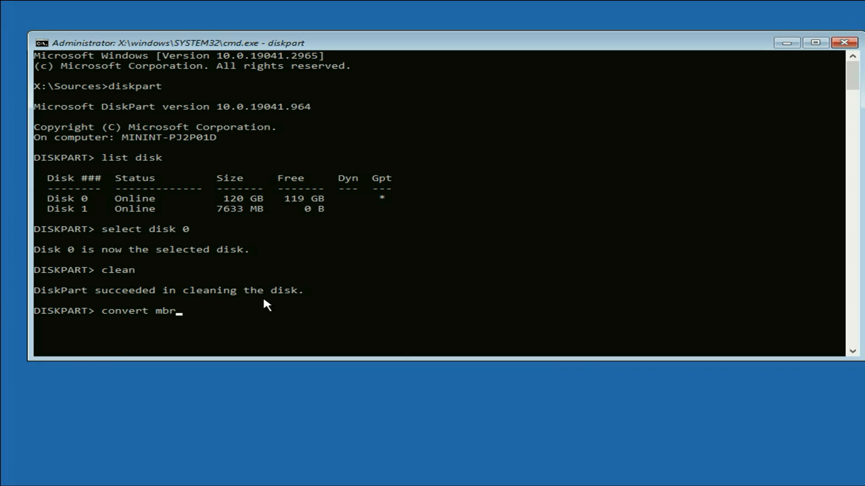
key("Return")
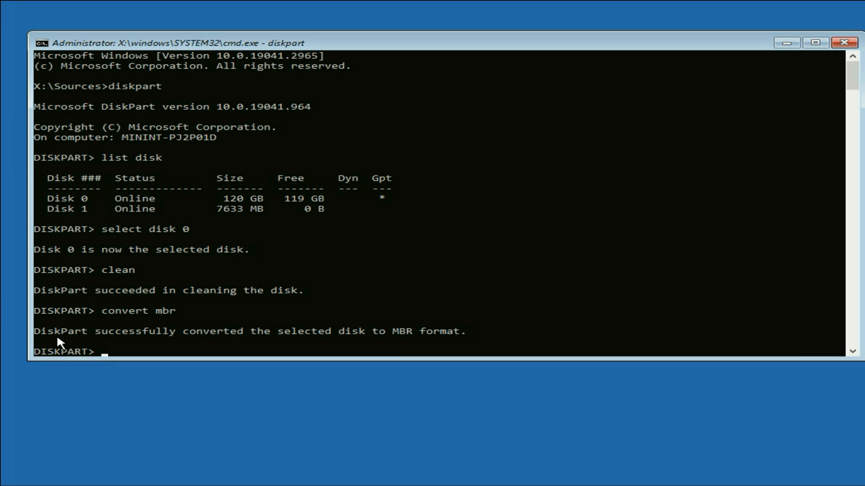
mouse_move(217, 342)
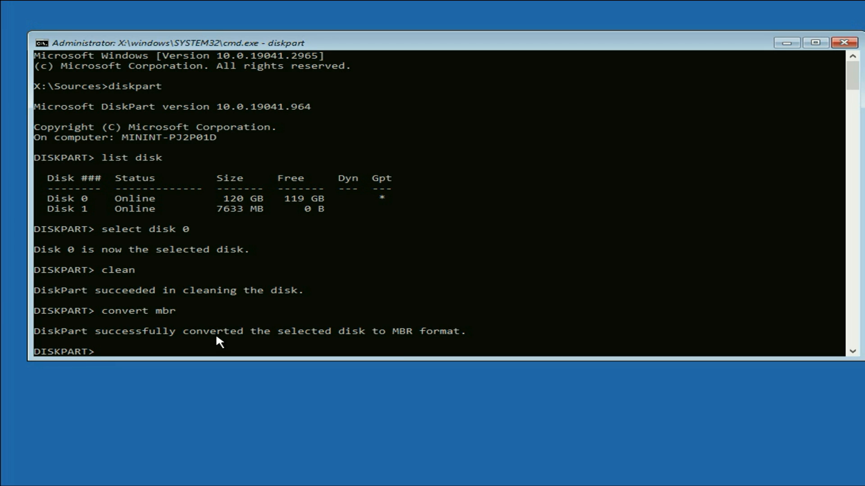
mouse_move(412, 341)
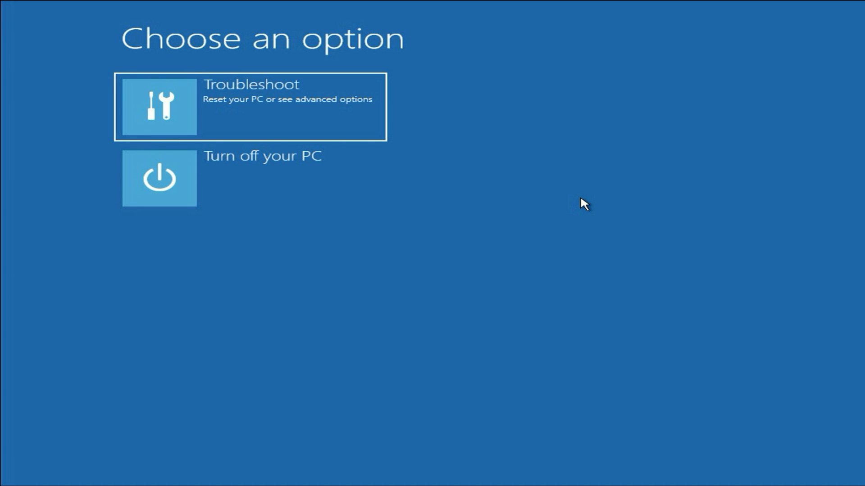
mouse_move(221, 193)
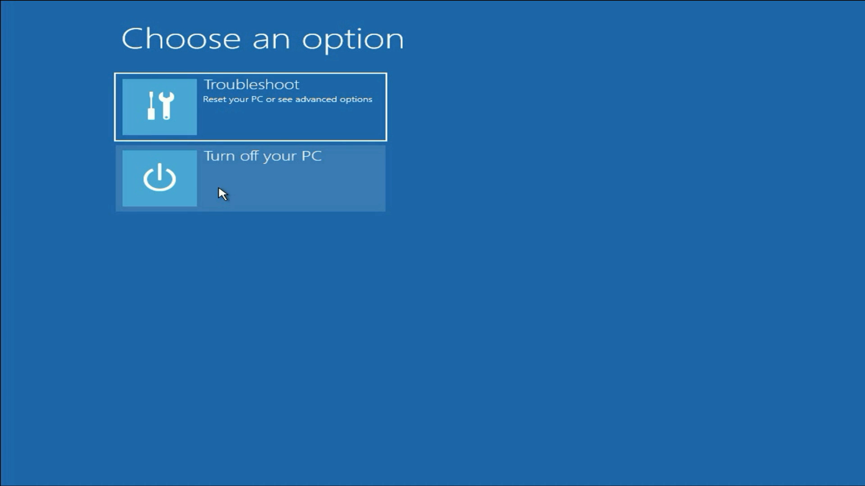
mouse_move(322, 271)
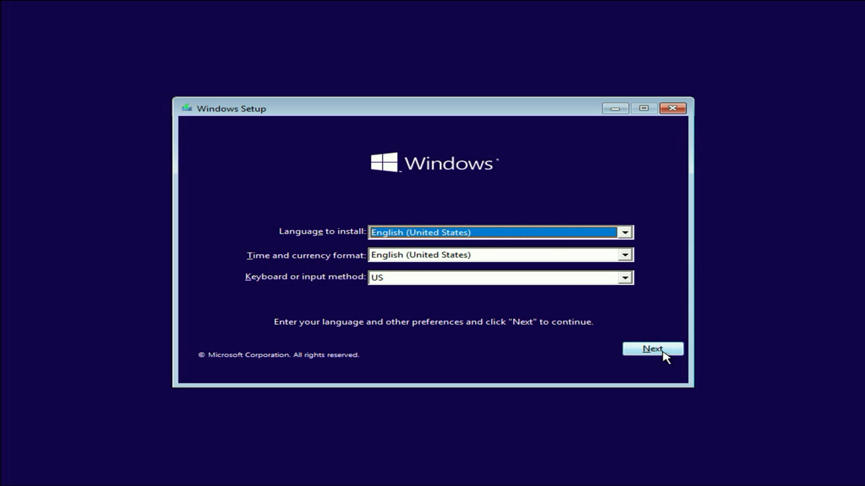
Install Windows 10 Pro without a product key and accept the license terms.
left_click(653, 349)
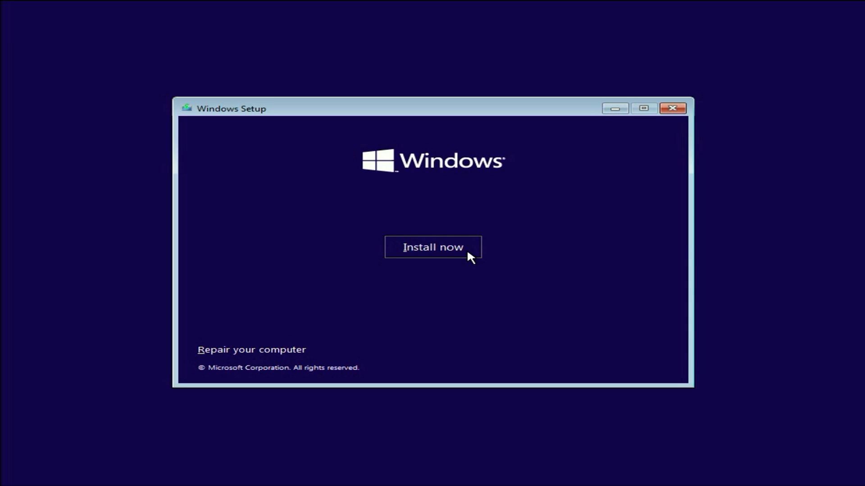
left_click(433, 248)
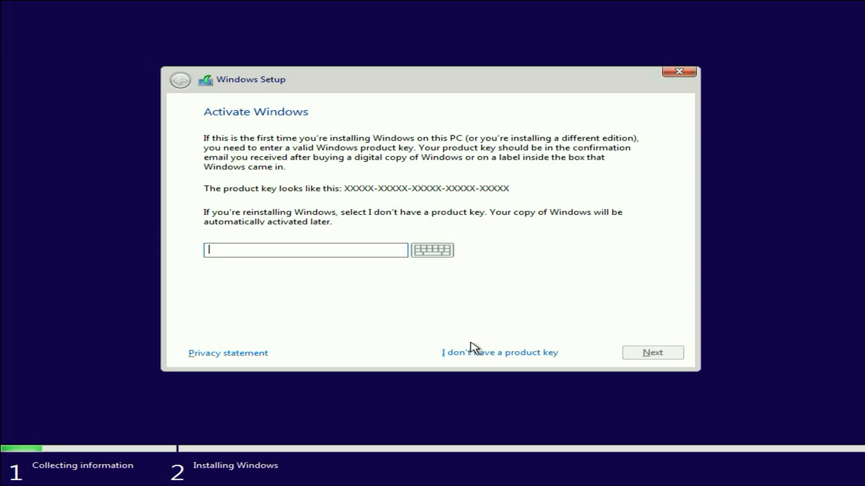
left_click(499, 353)
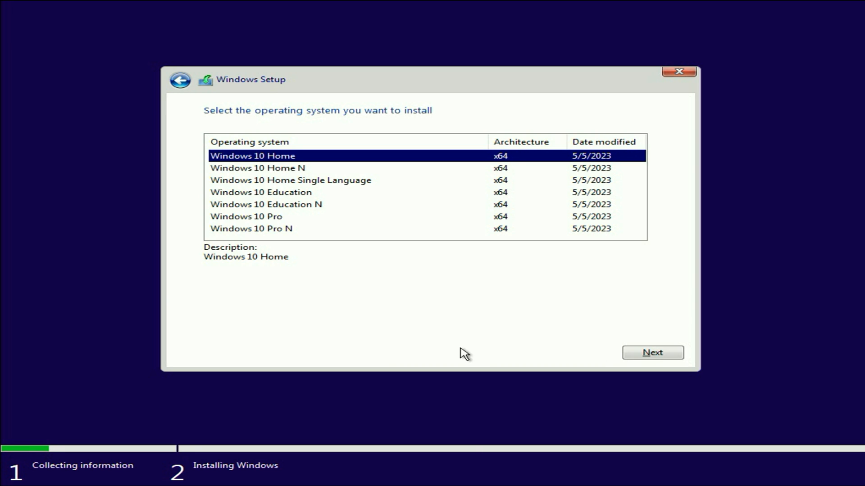
left_click(246, 216)
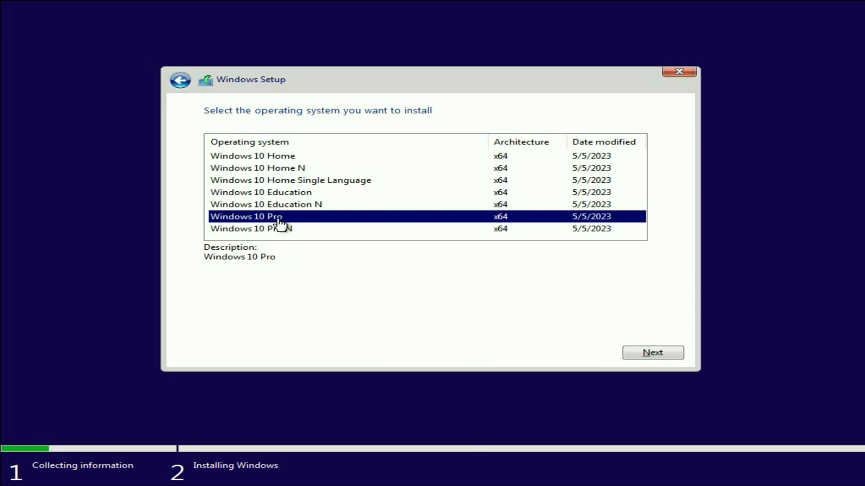
mouse_move(653, 333)
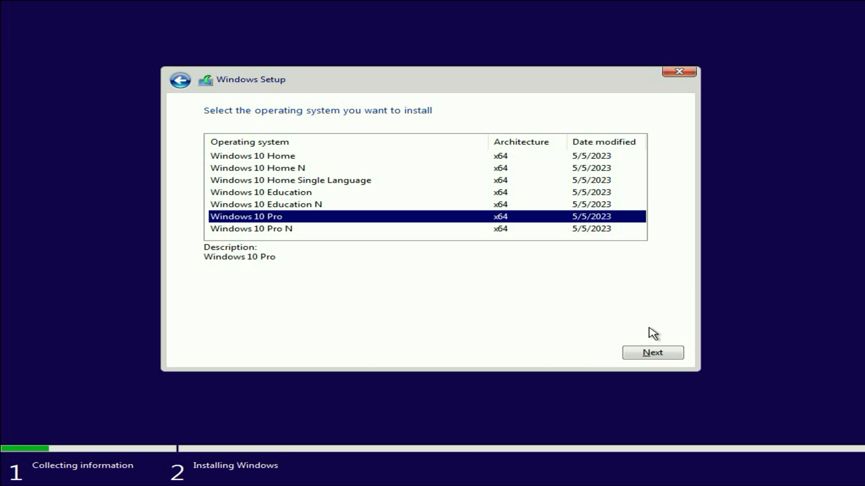
left_click(653, 352)
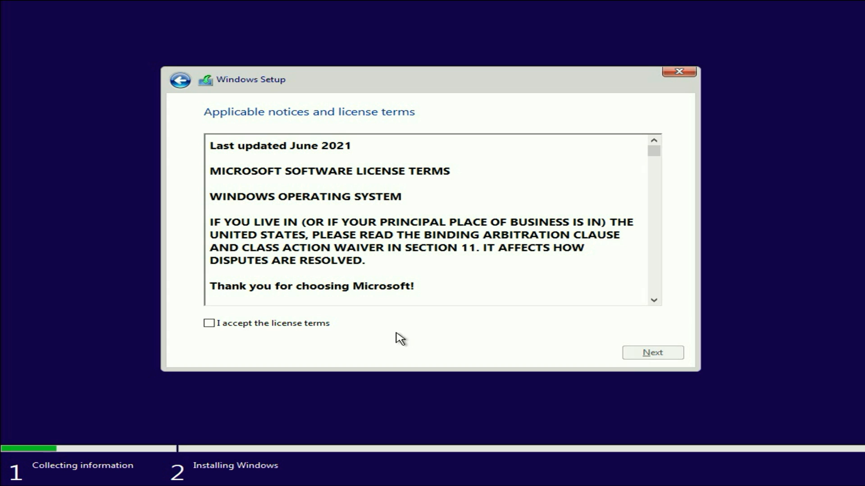
left_click(209, 323)
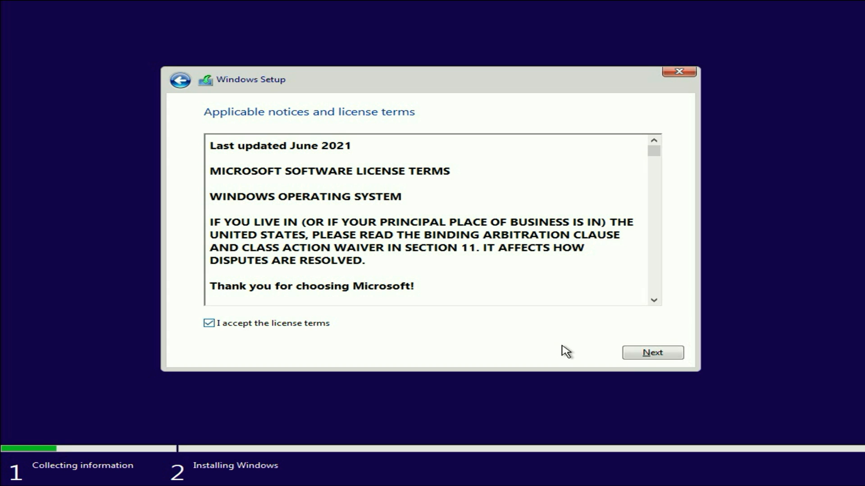
left_click(651, 352)
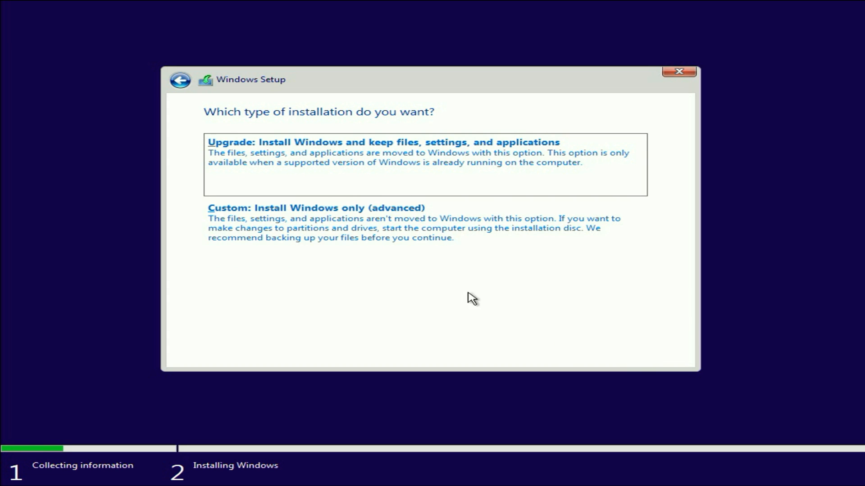
Do a Custom install, create partitions on Drive 0, and install to Partition 3.
left_click(316, 208)
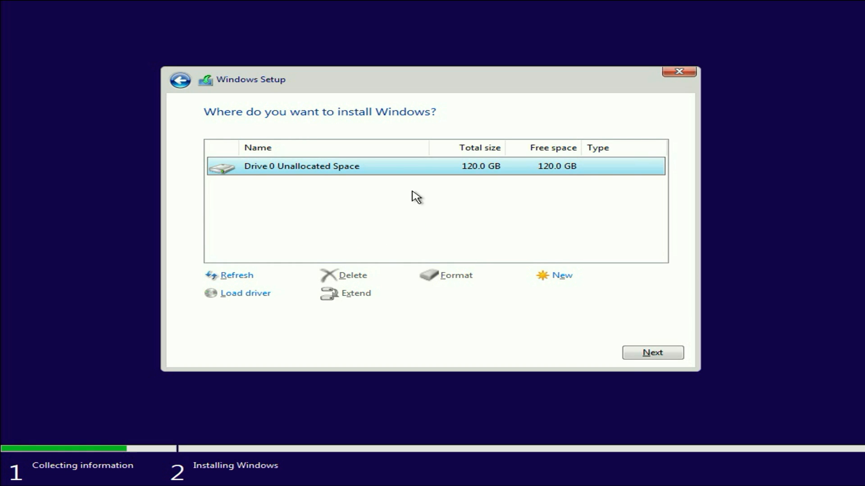
mouse_move(426, 205)
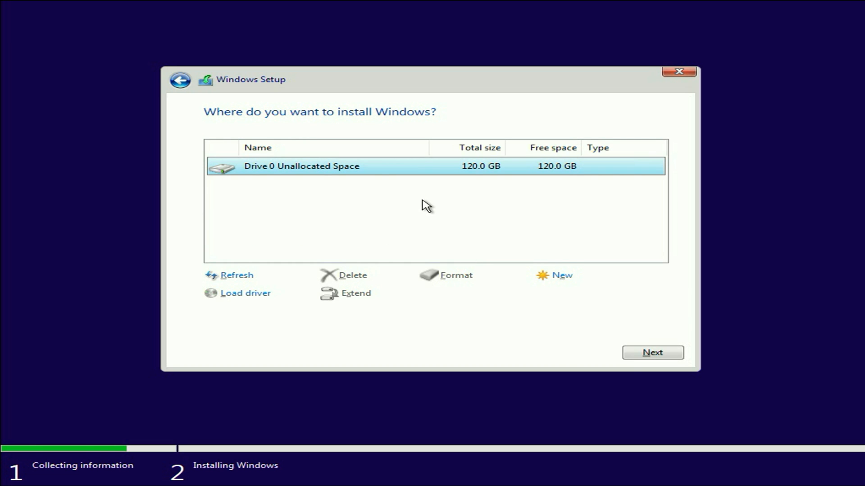
left_click(562, 275)
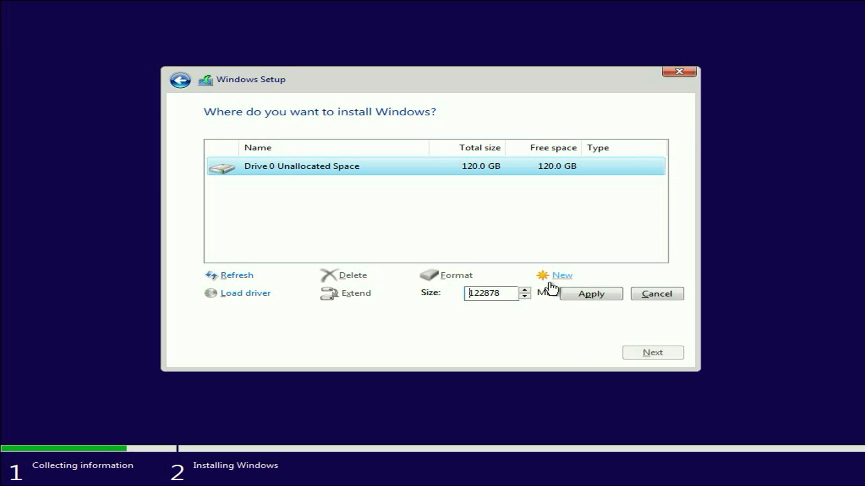
left_click(590, 294)
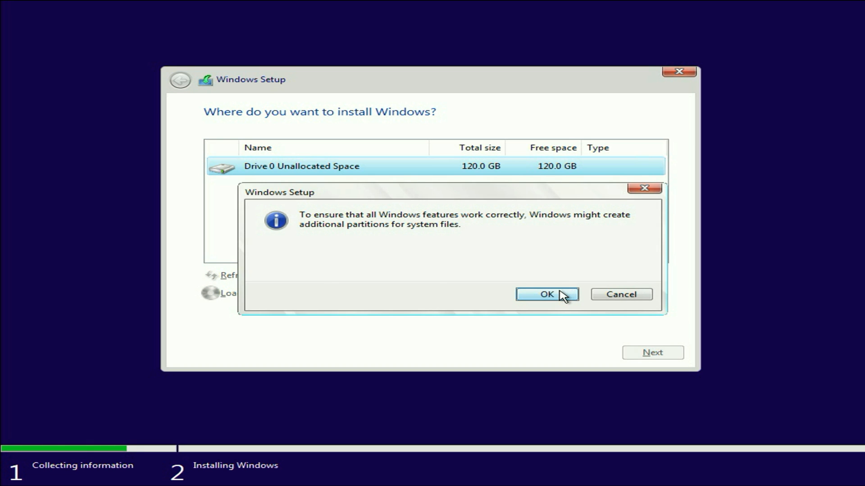
left_click(546, 294)
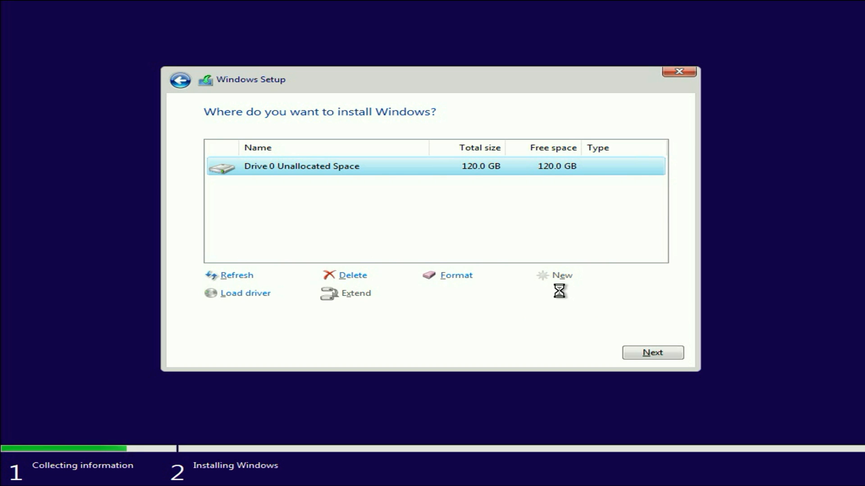
left_click(563, 275)
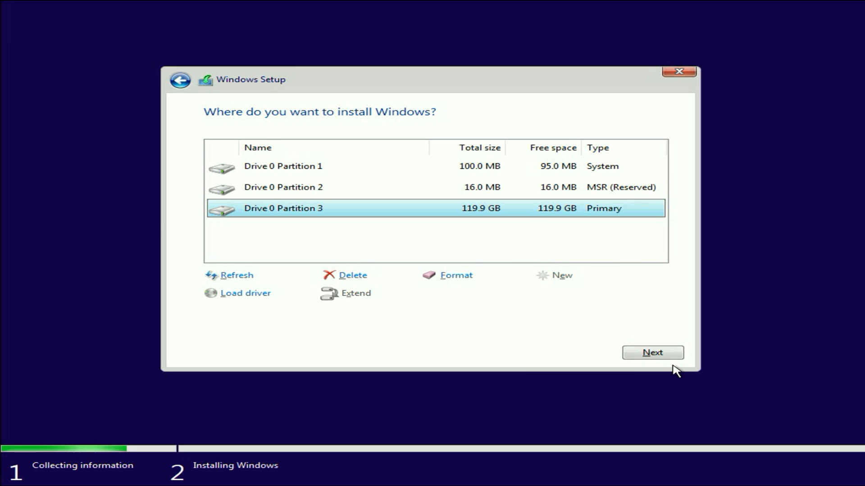
left_click(653, 352)
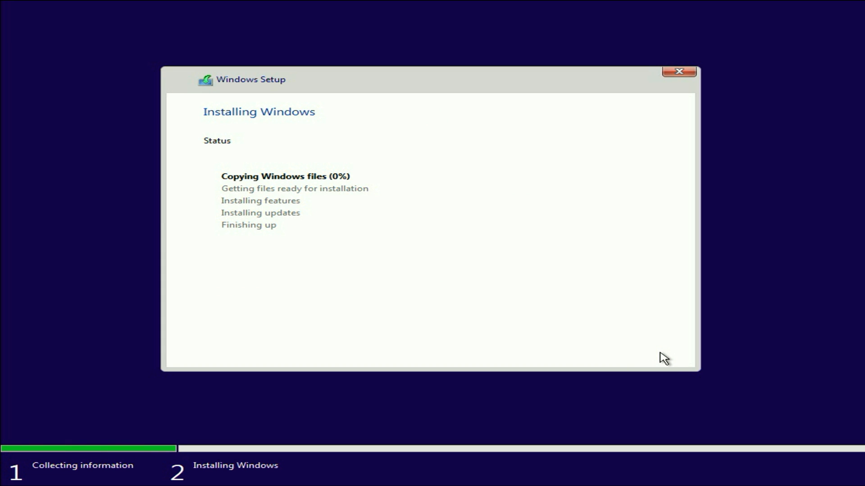